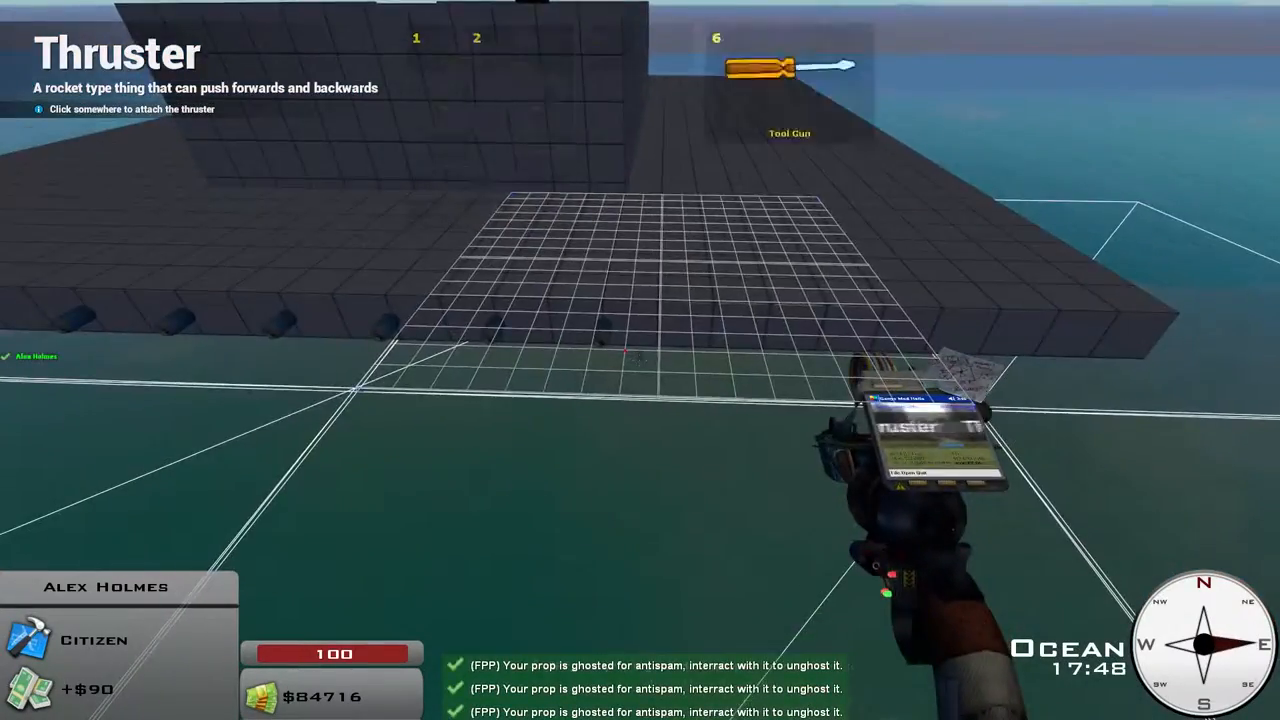
{"action": "mouse_move", "coordinate": [640, 300]}
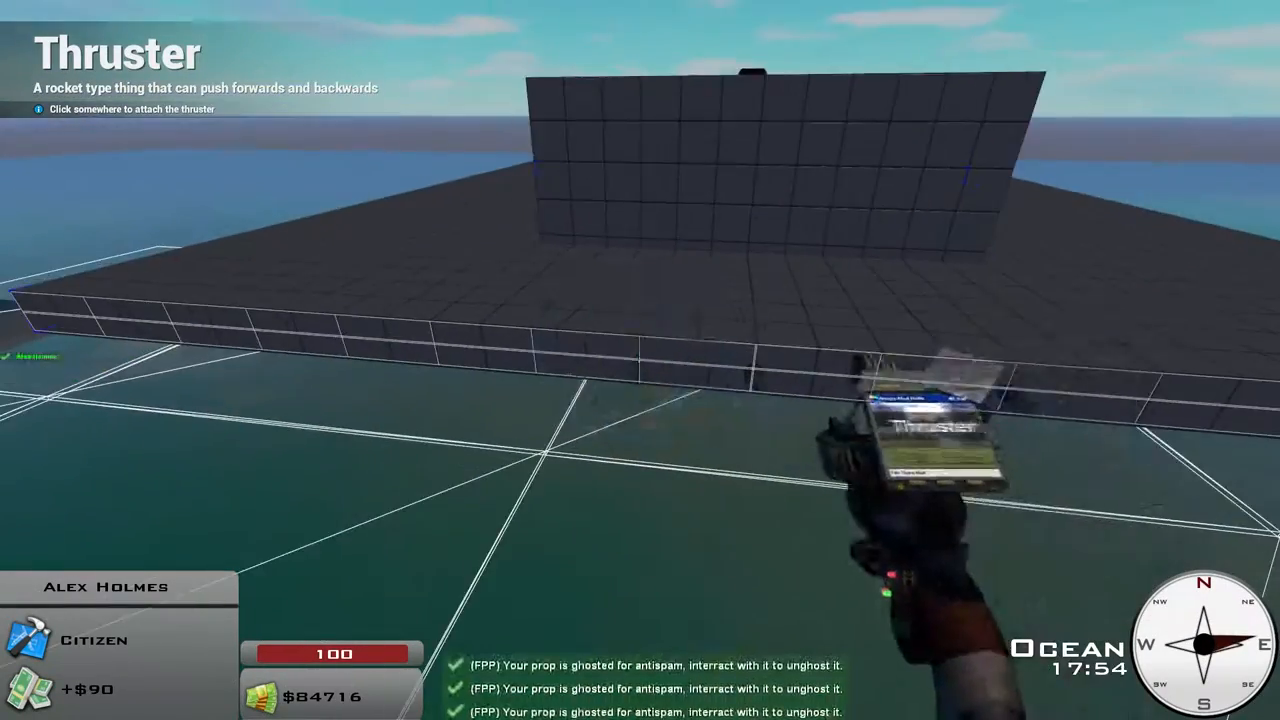
{"action": "mouse_move", "coordinate": [640, 360]}
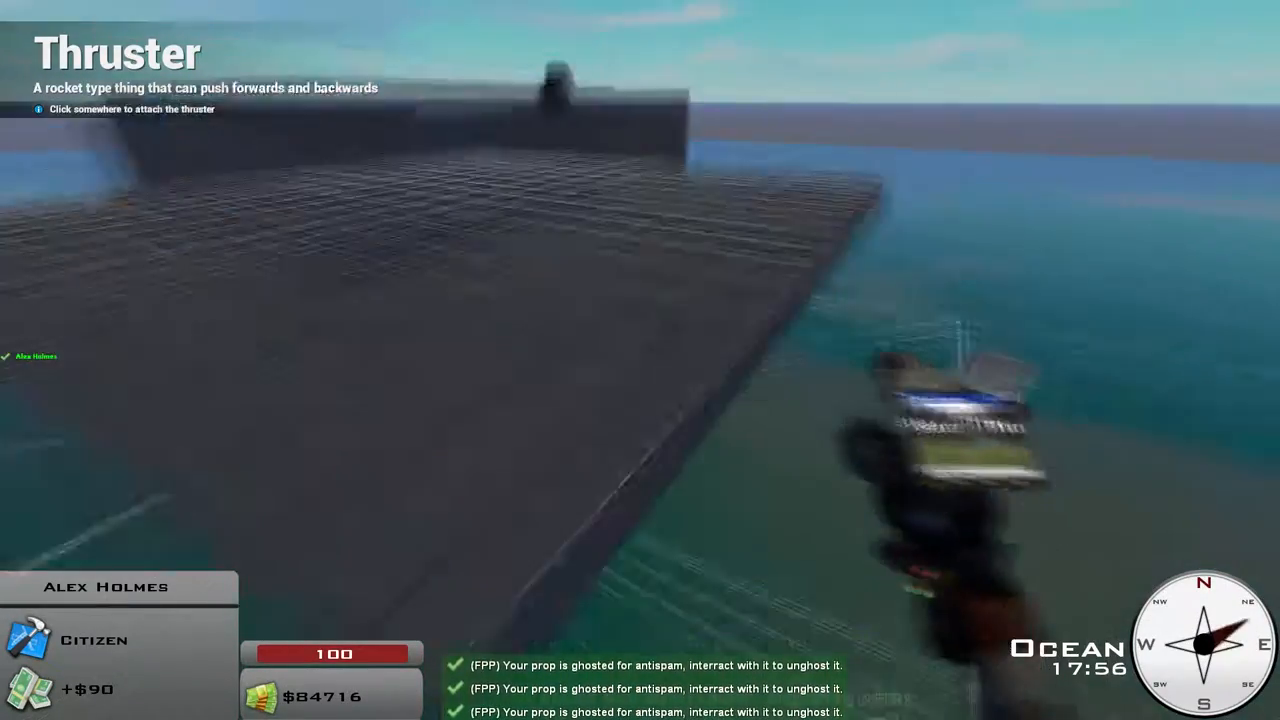